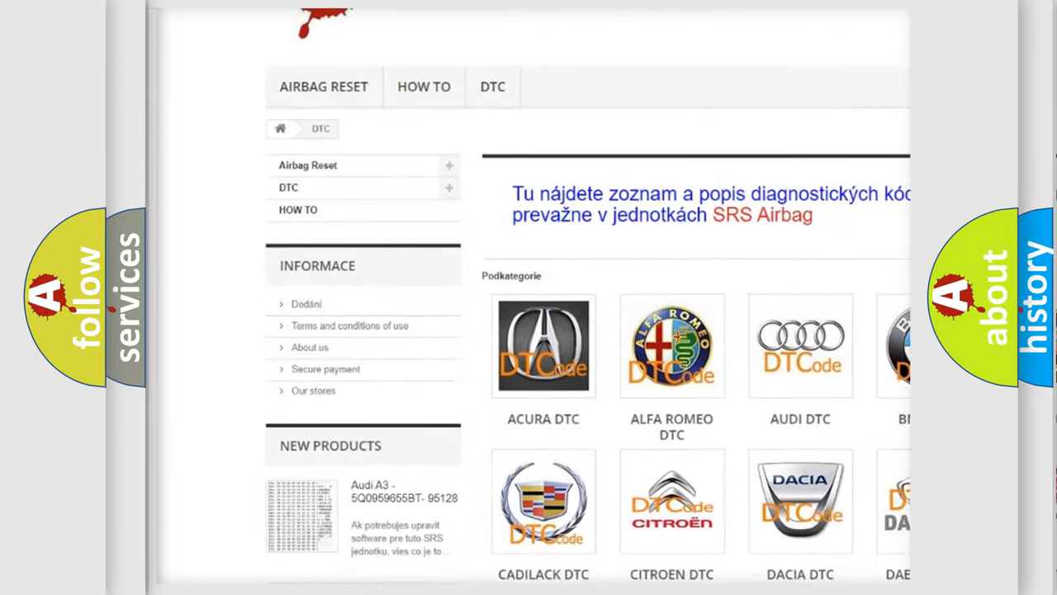
pyautogui.scroll(-3)
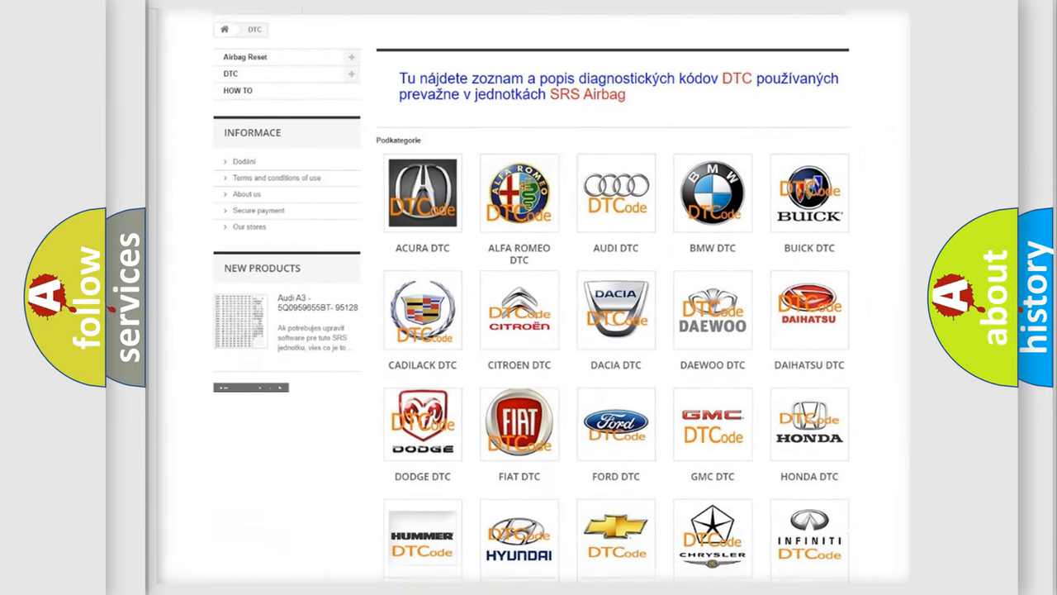
pyautogui.scroll(-3)
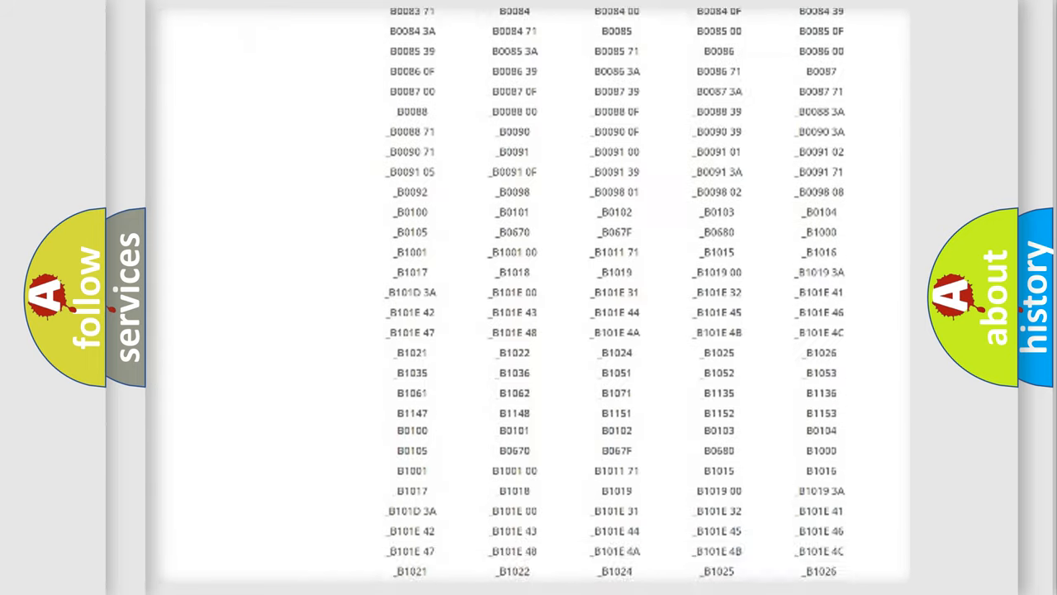
pyautogui.scroll(-3)
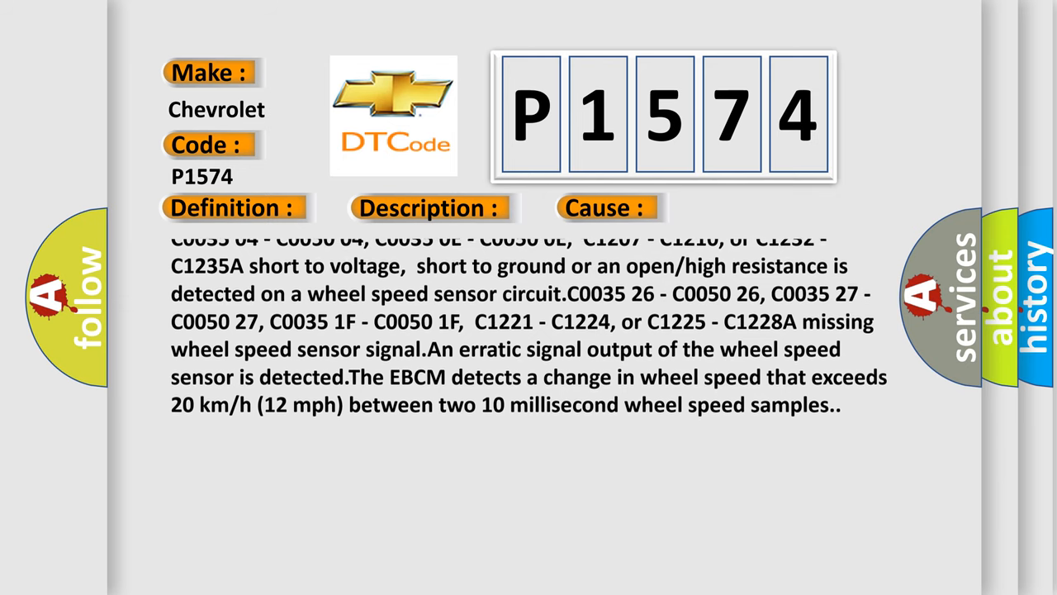
pyautogui.scroll(3)
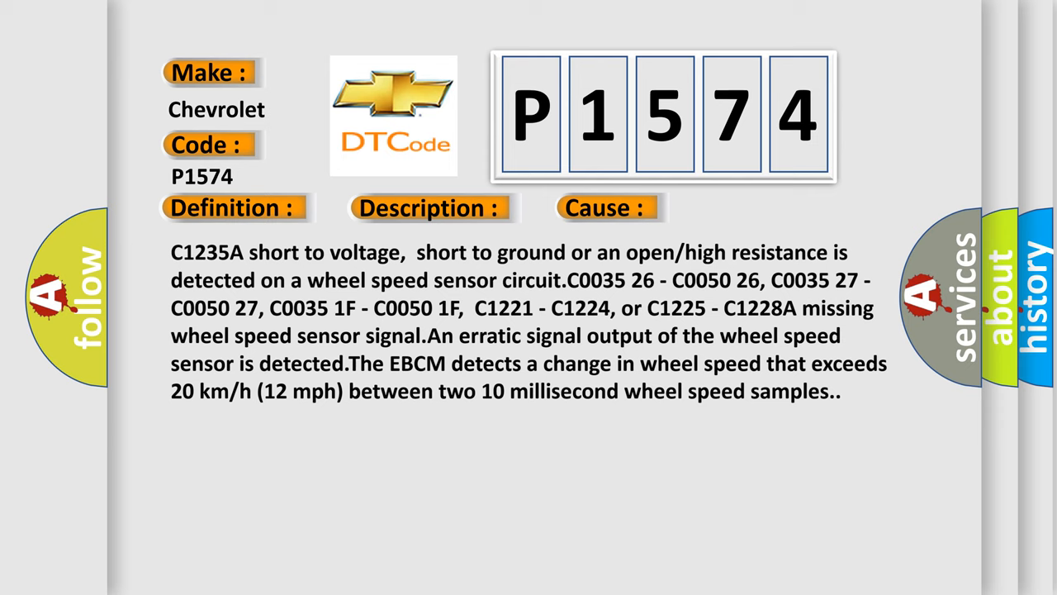
pyautogui.scroll(3)
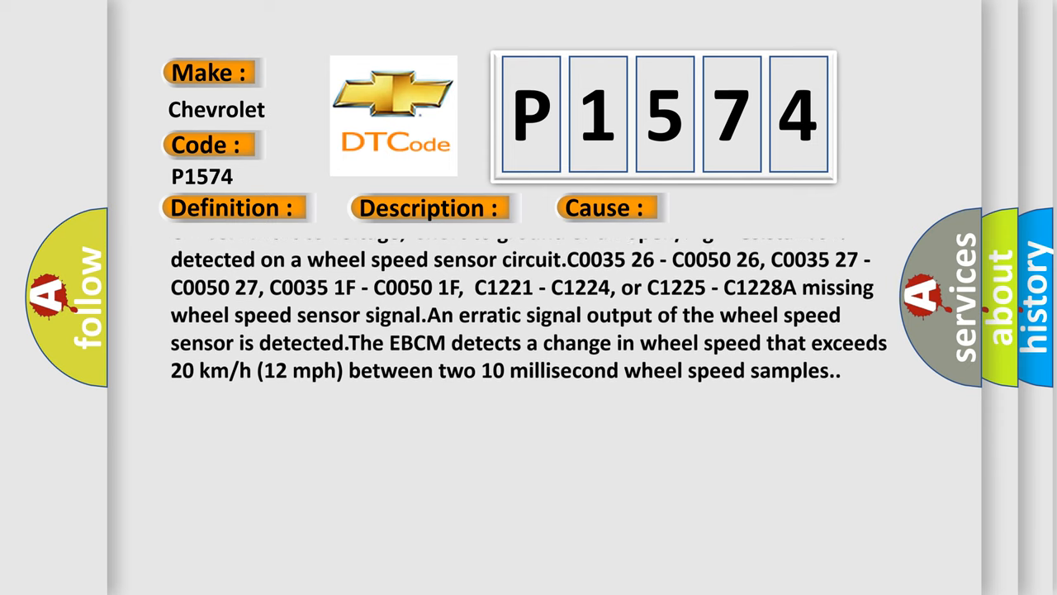
pyautogui.scroll(3)
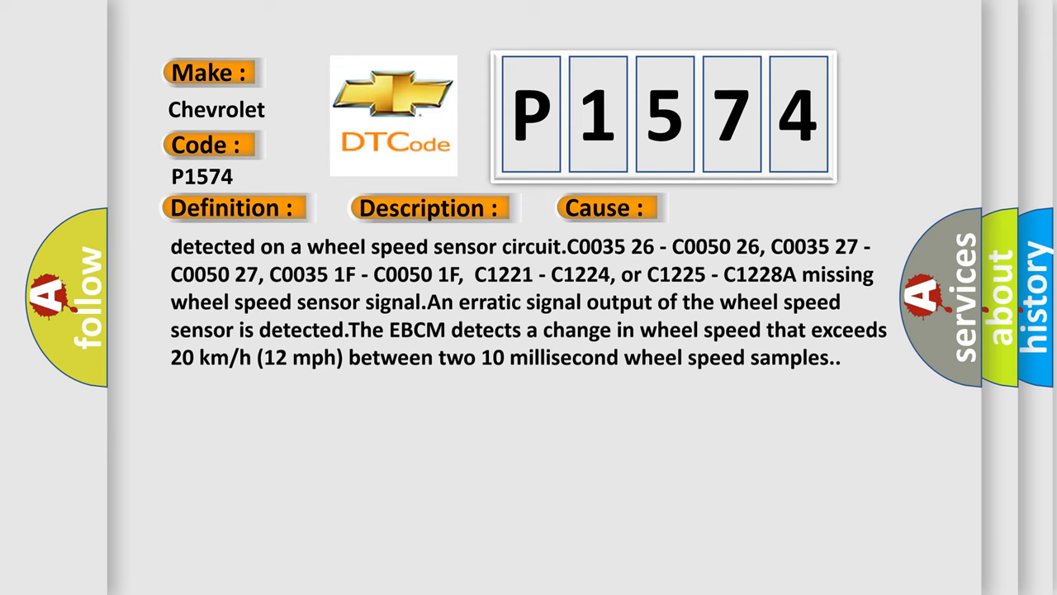
pyautogui.scroll(3)
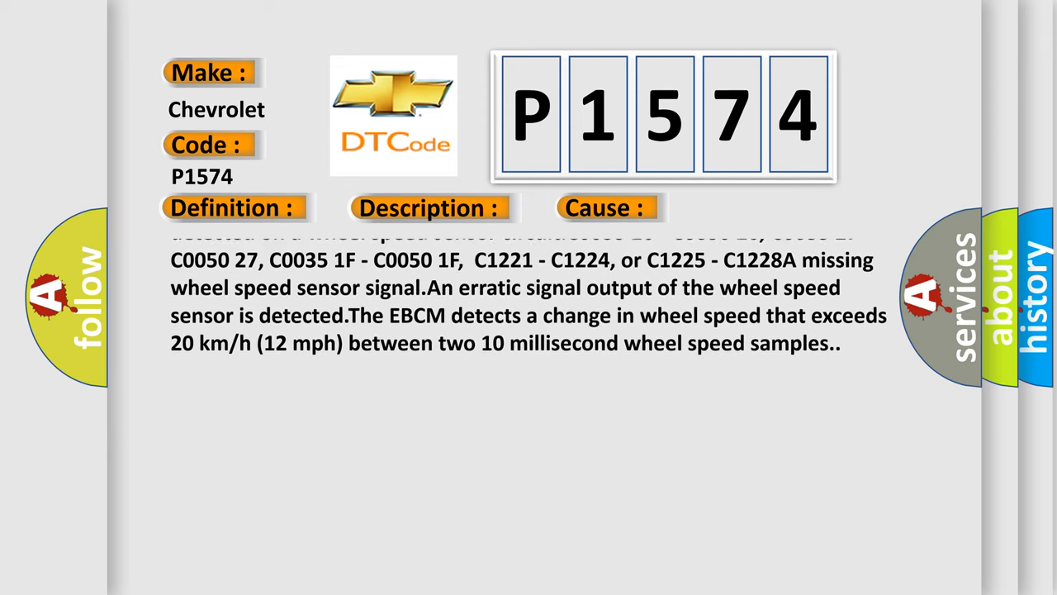
pyautogui.scroll(3)
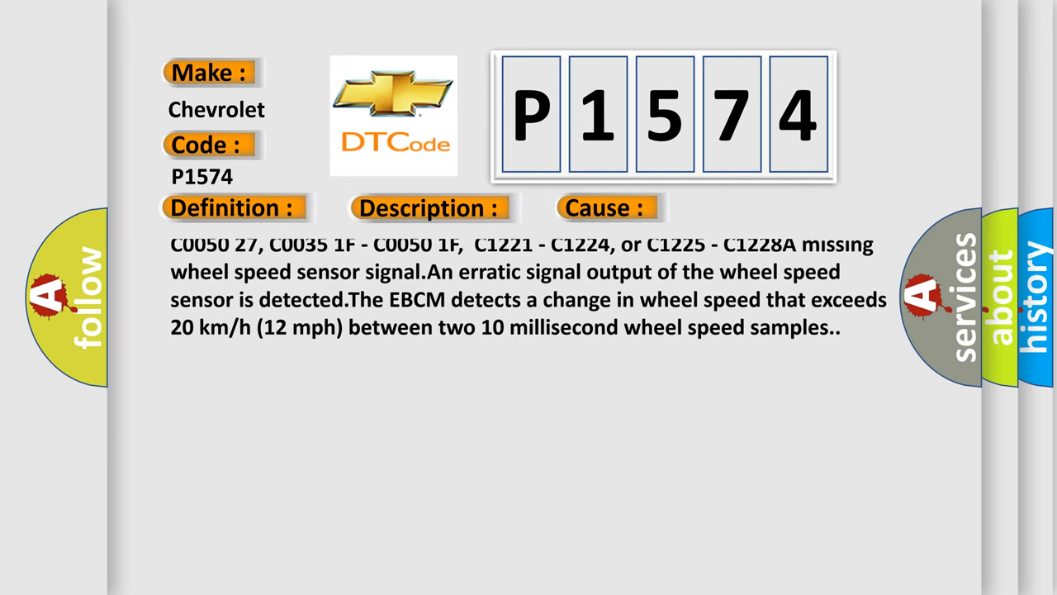